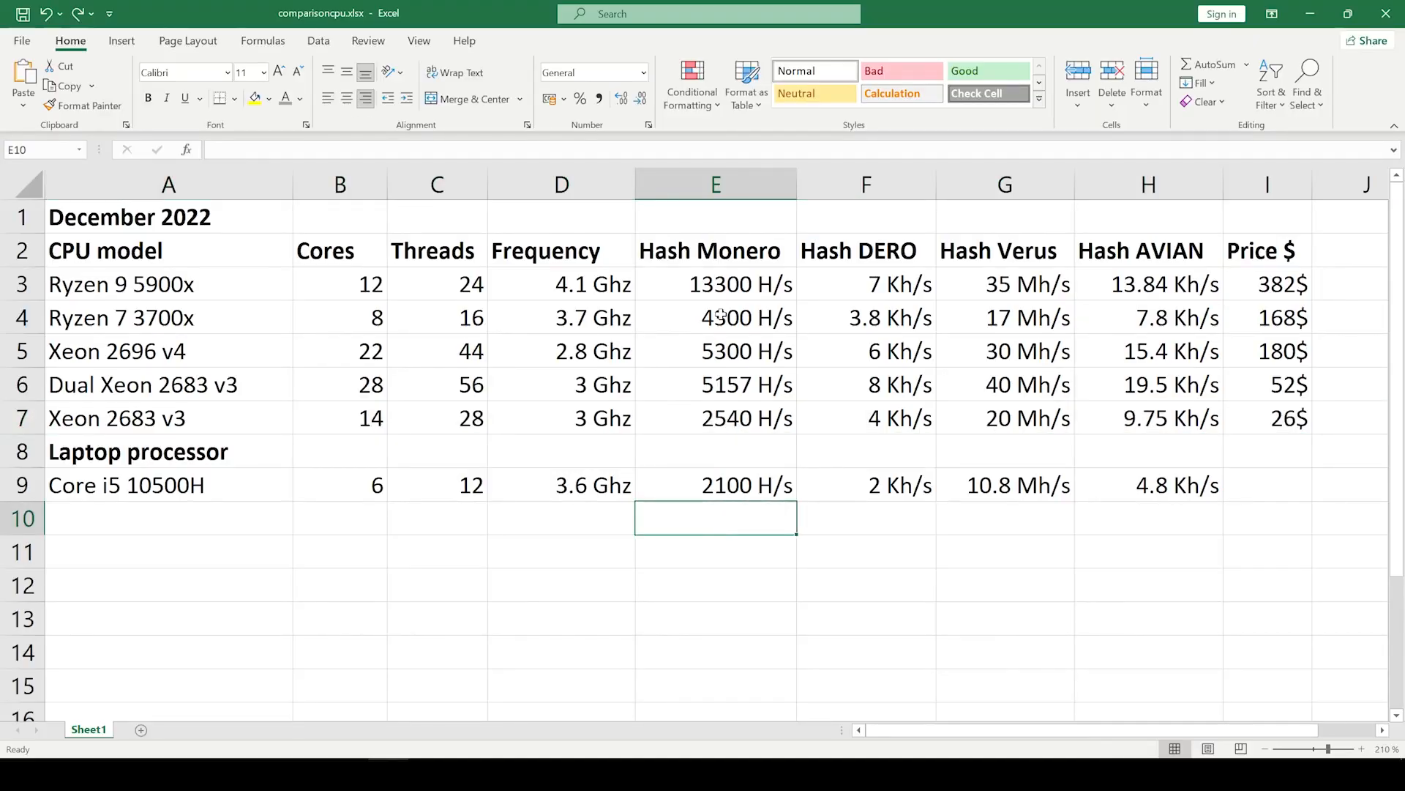
mouse_move(831, 298)
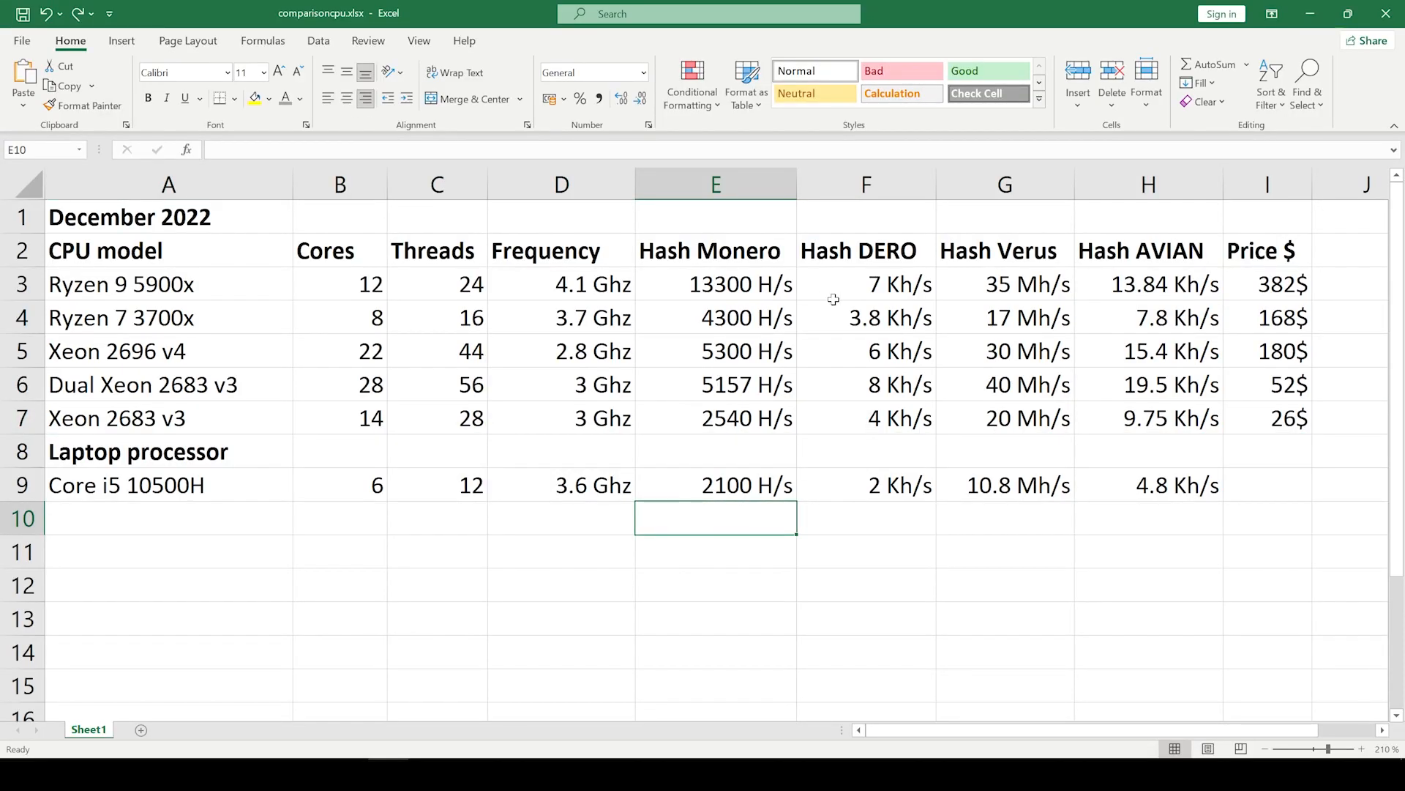
Step: Select the Dual Xeon 2683 v3 row and set its font colour to grey
left_click(1266, 184)
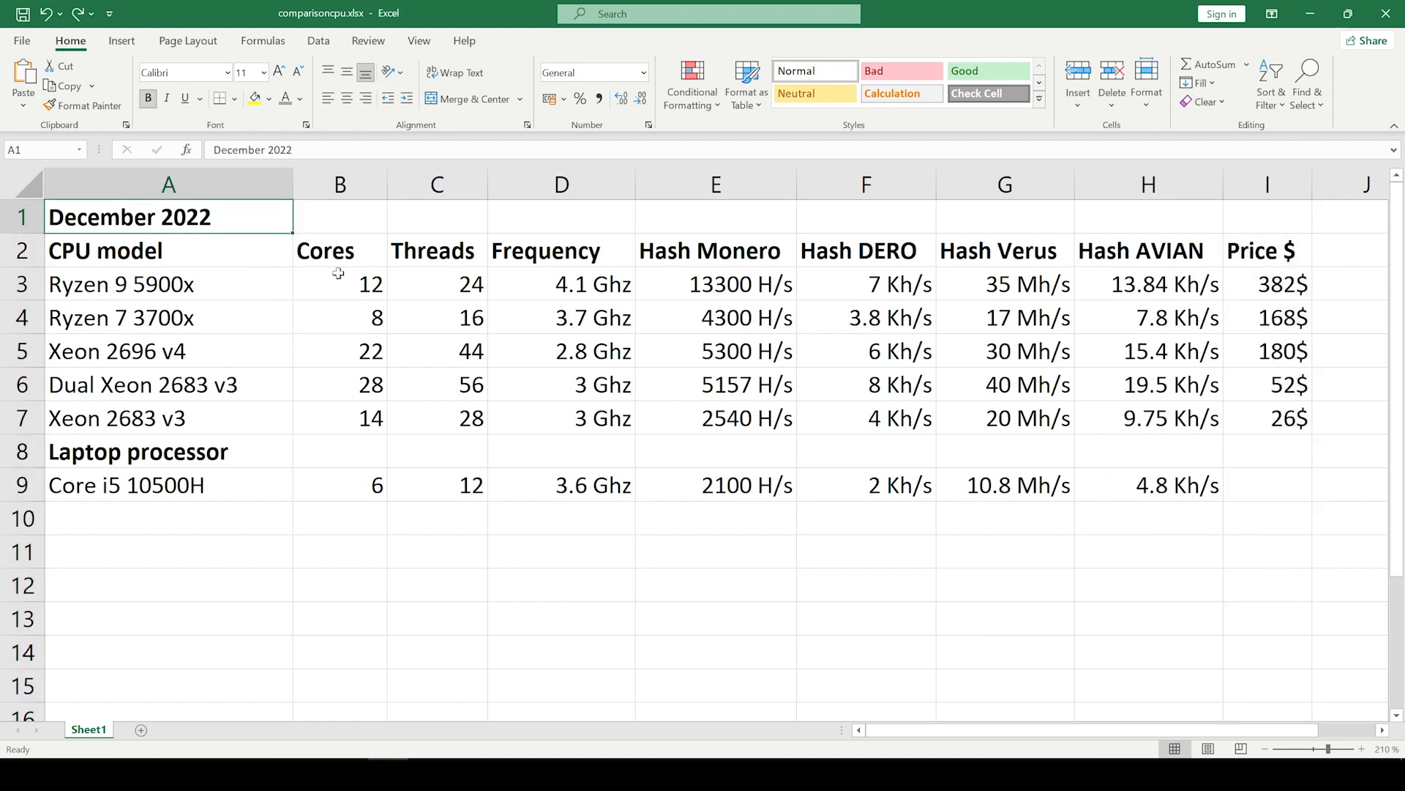
left_click(22, 385)
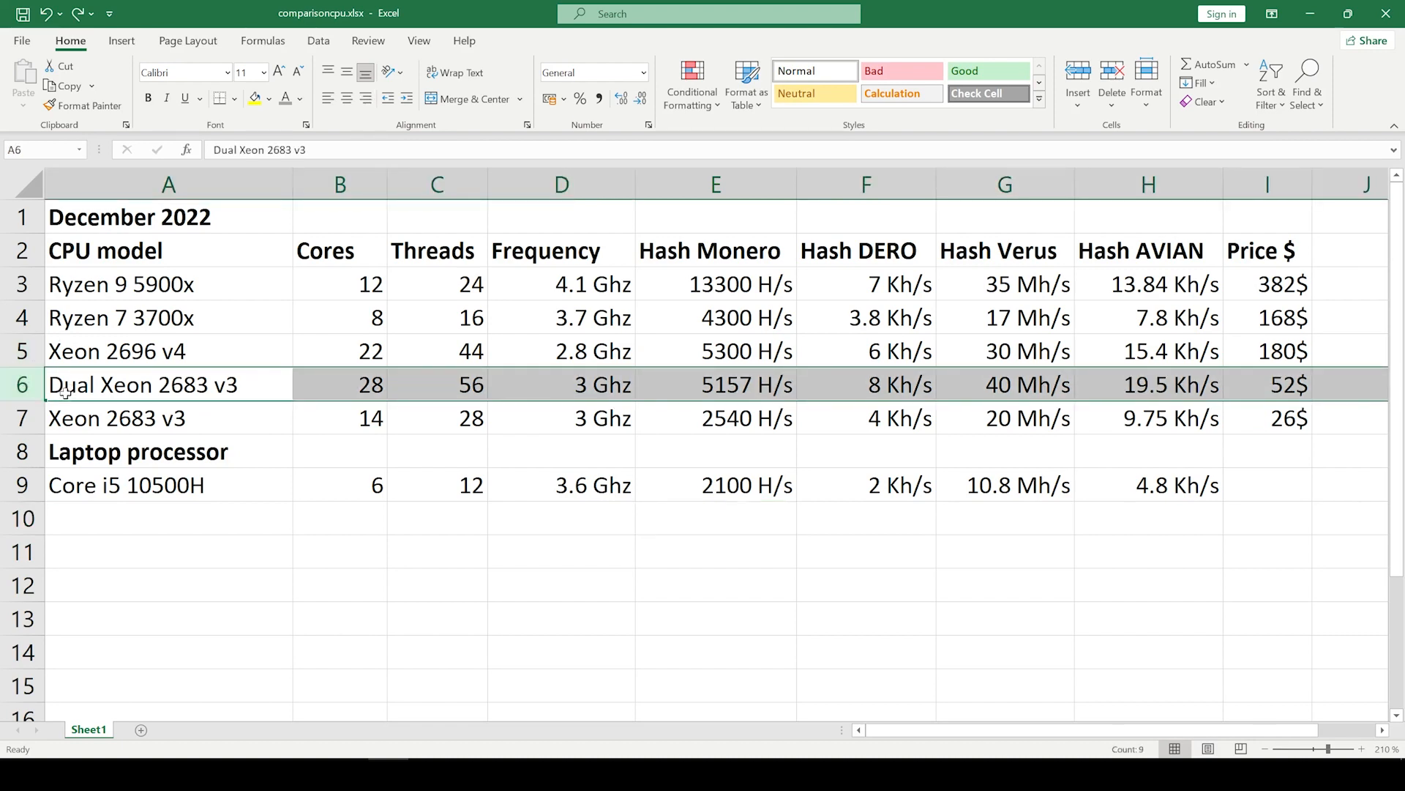
mouse_move(134, 386)
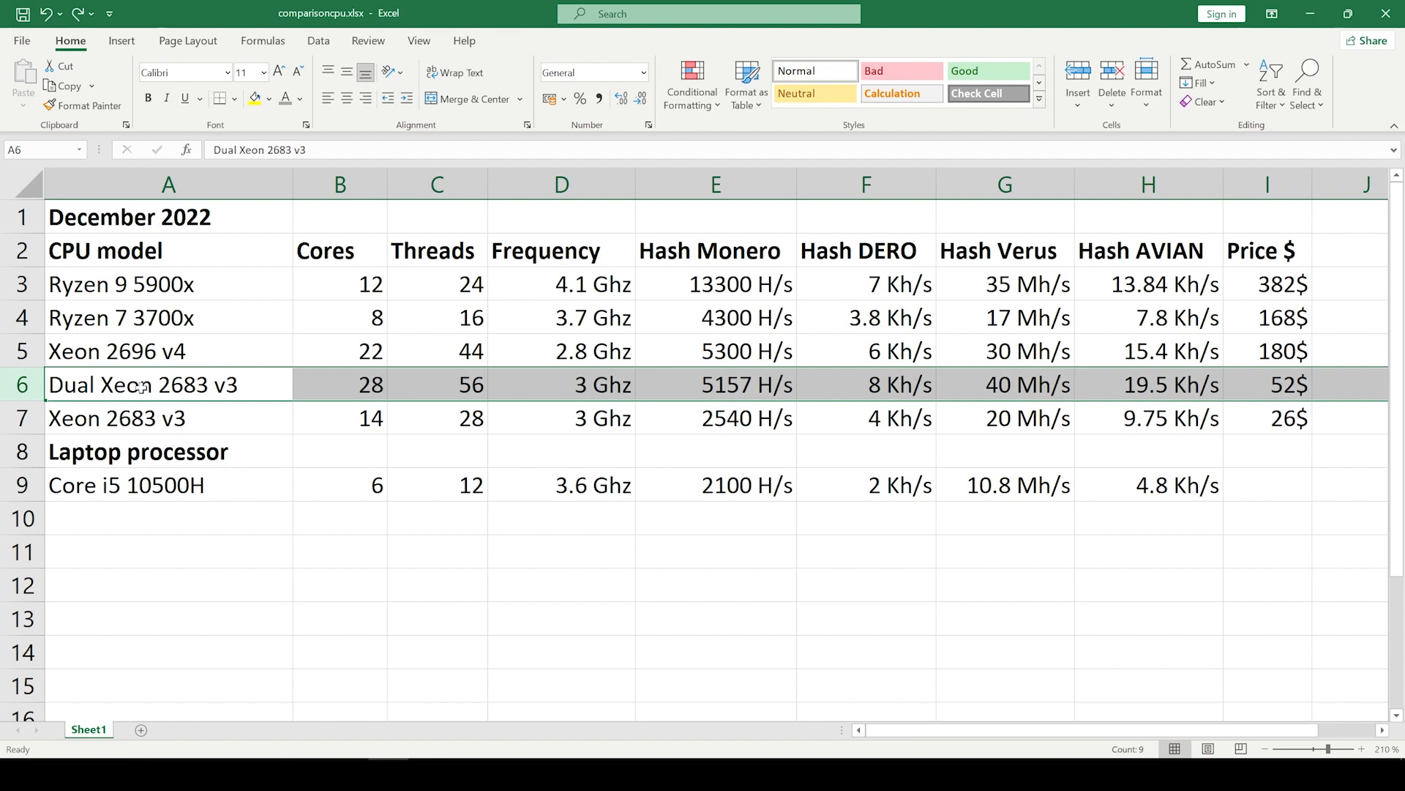
left_click(436, 517)
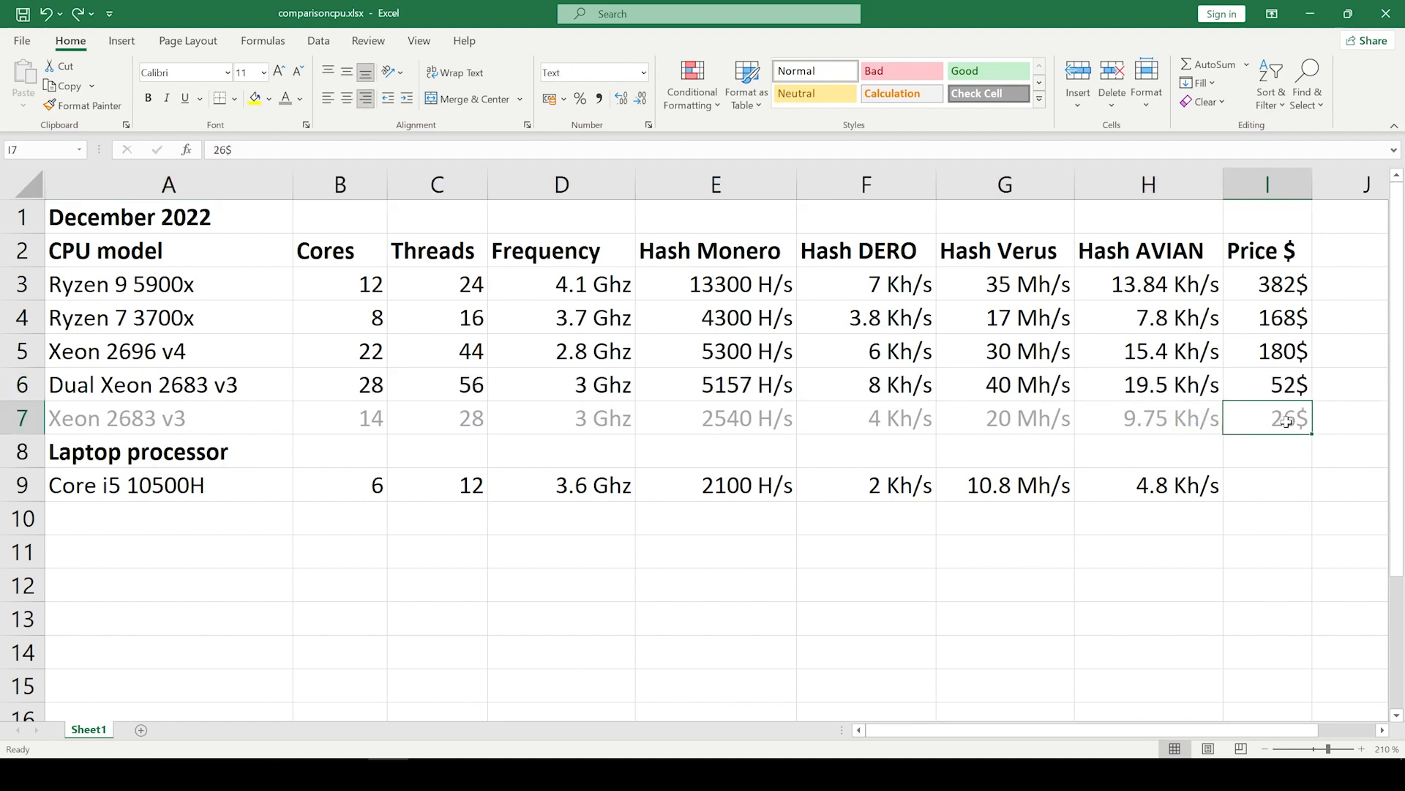
left_click(1004, 185)
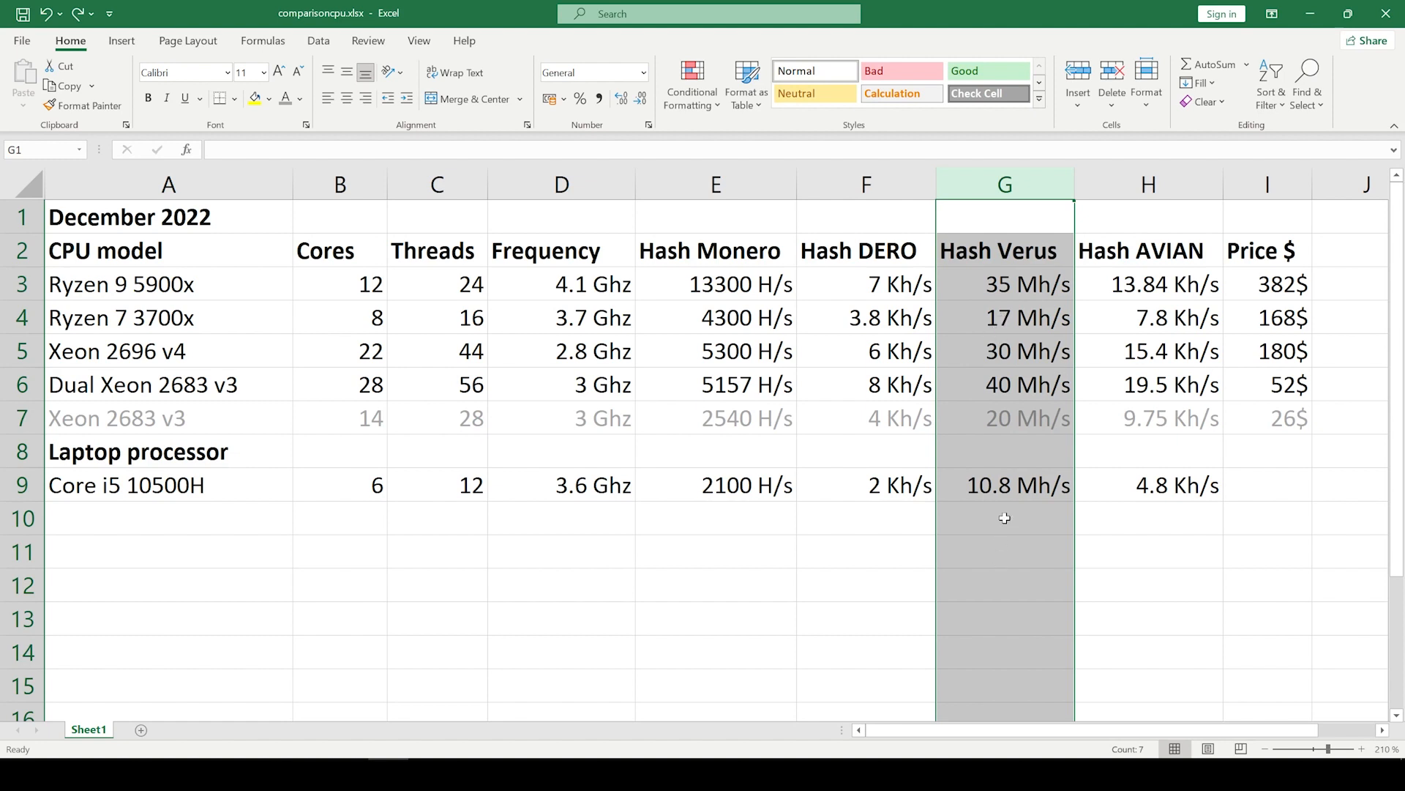
mouse_move(1054, 262)
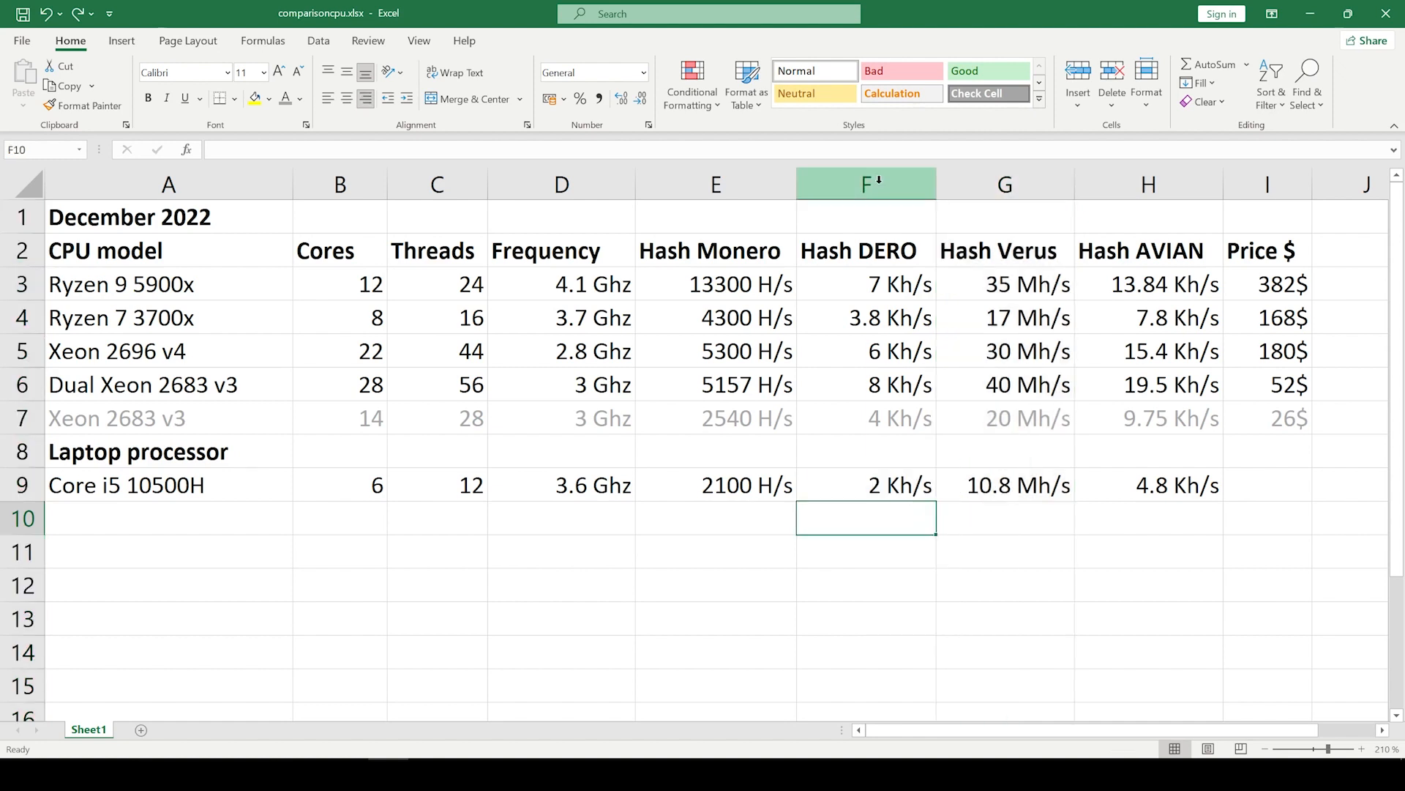
left_click(866, 184)
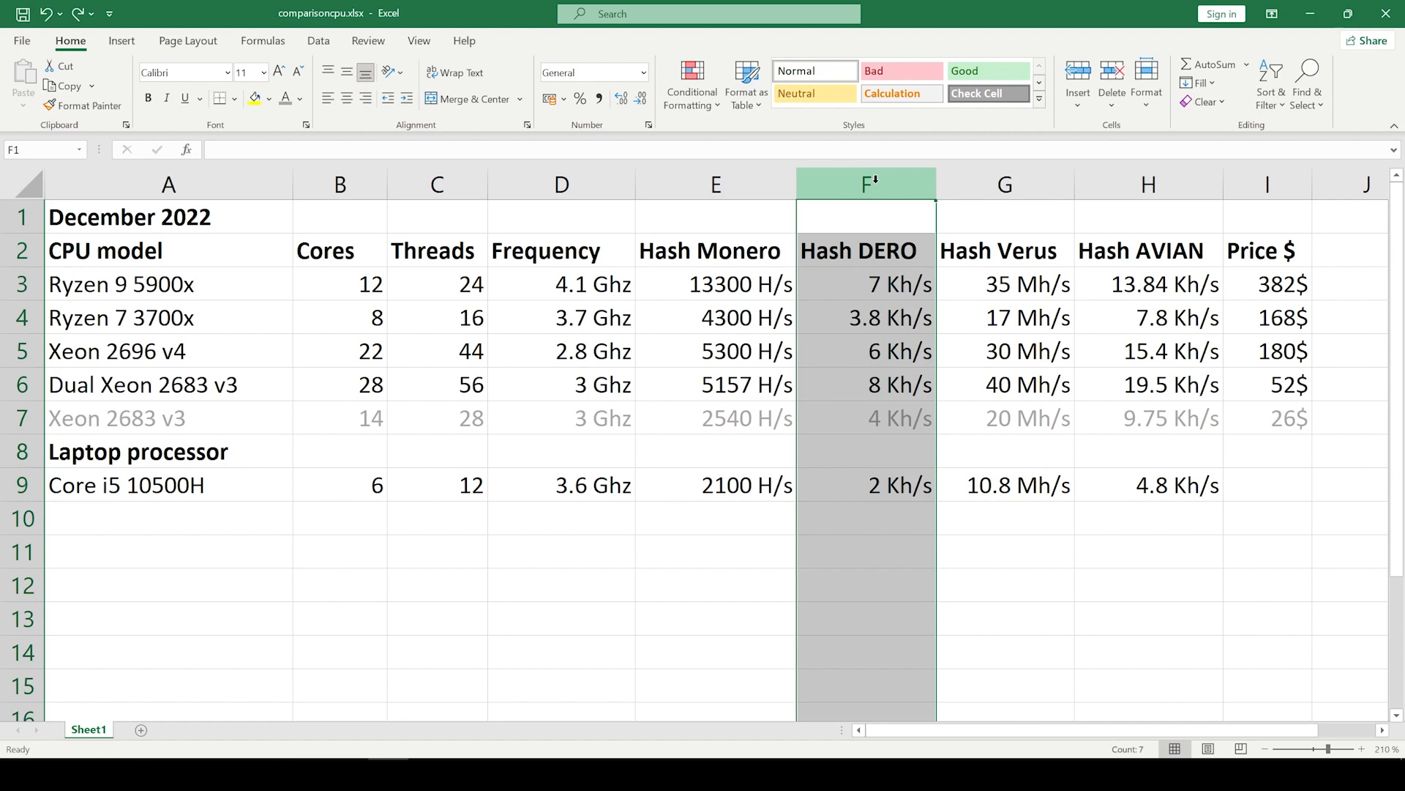
left_click(168, 217)
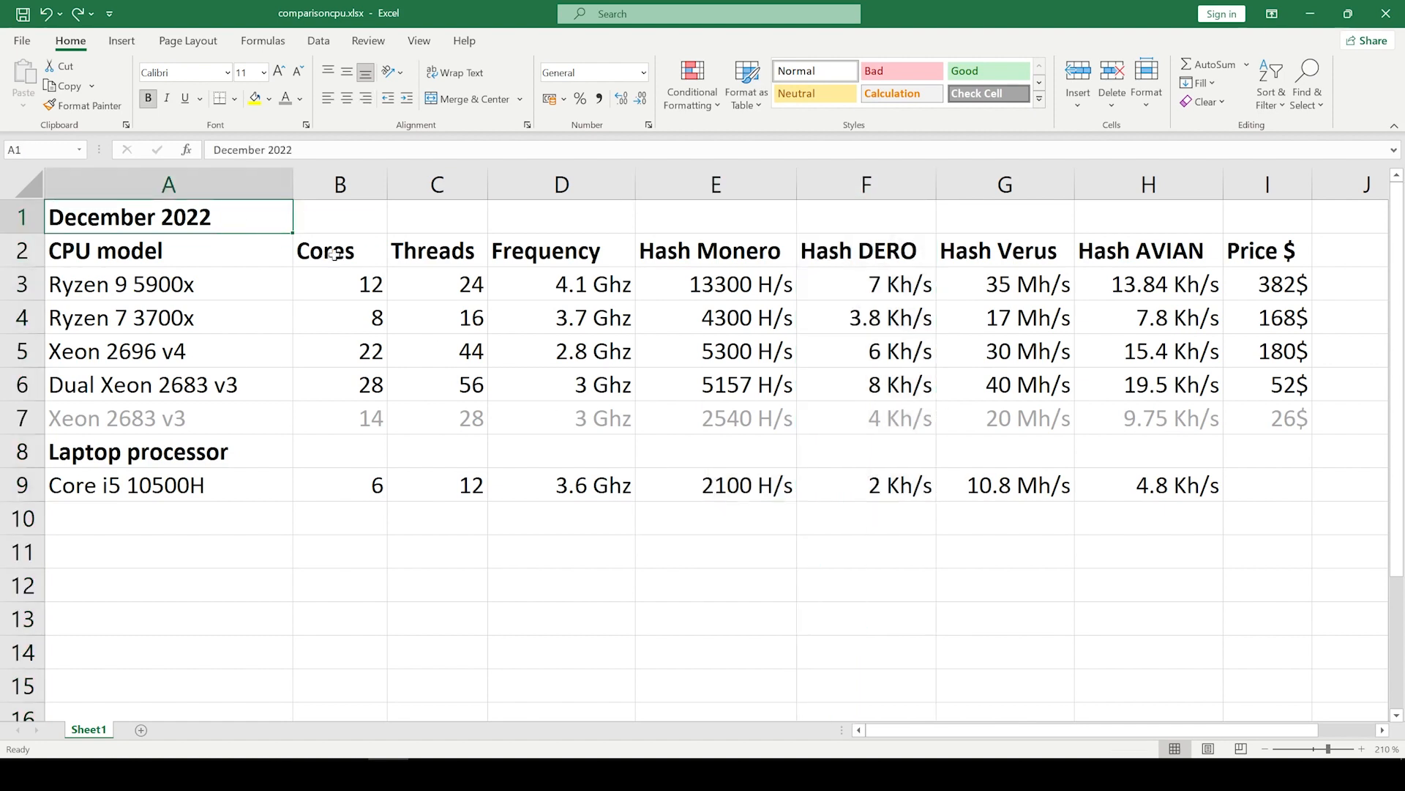
Step: Go to the DERO mining page and follow the 'Instructions for CPU' link
left_click(865, 516)
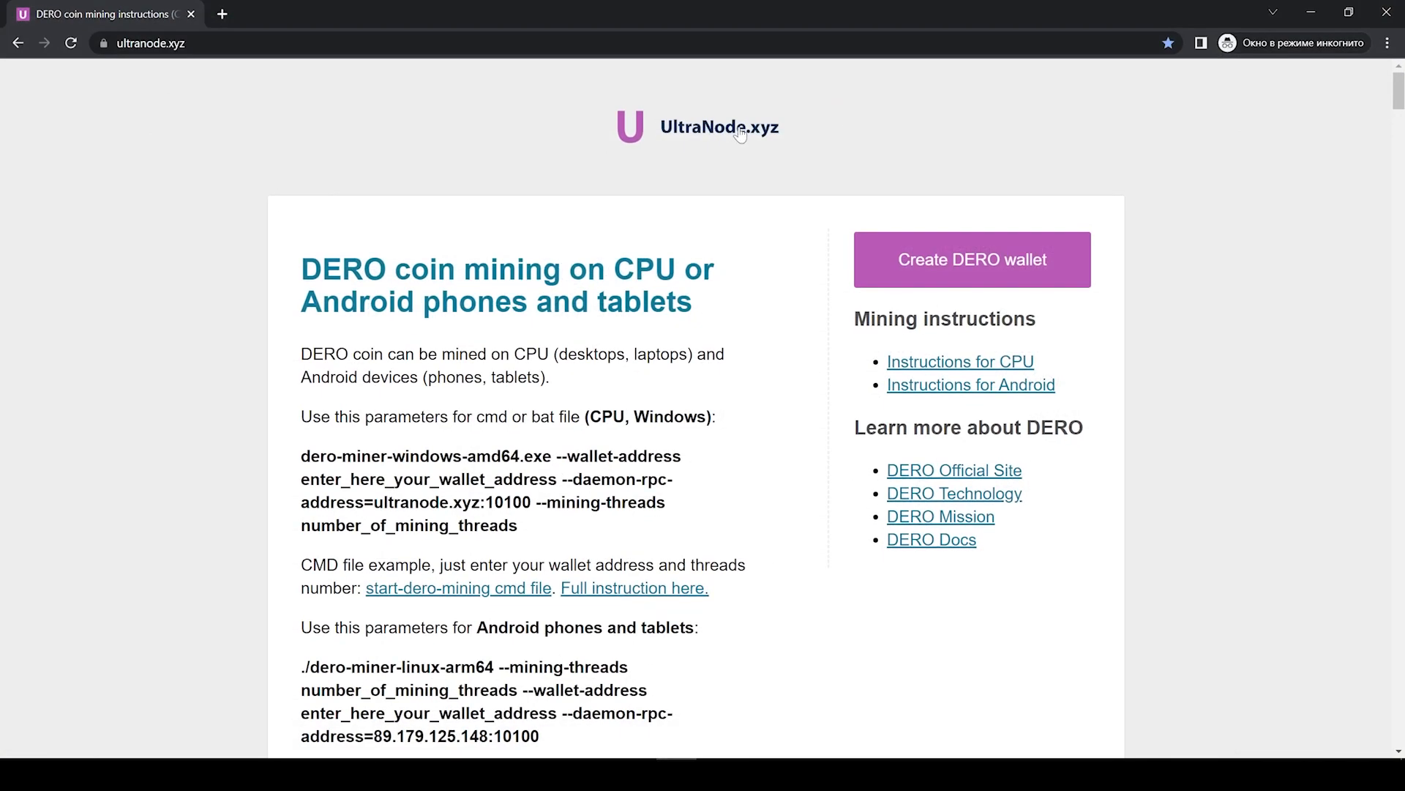
mouse_move(751, 202)
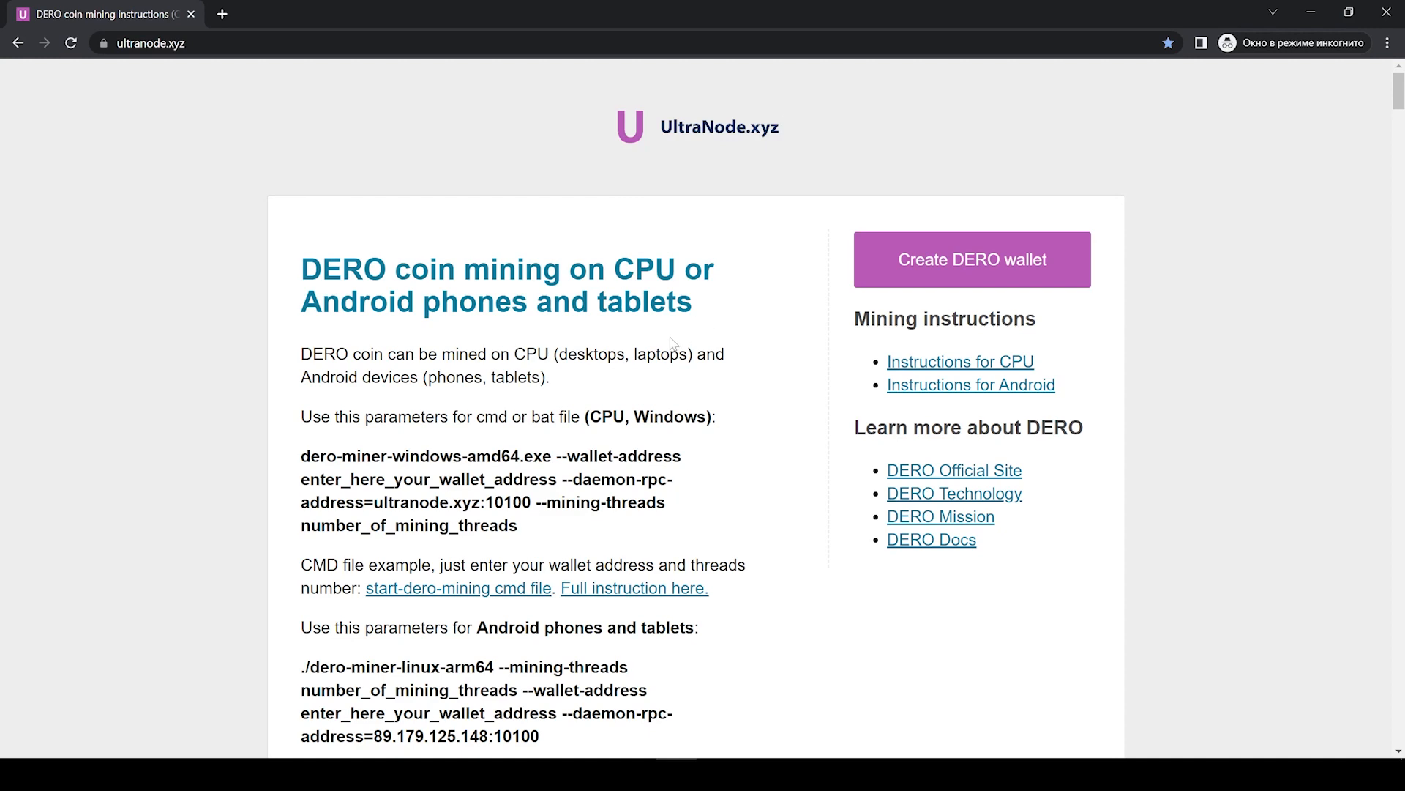
scroll("down", 3)
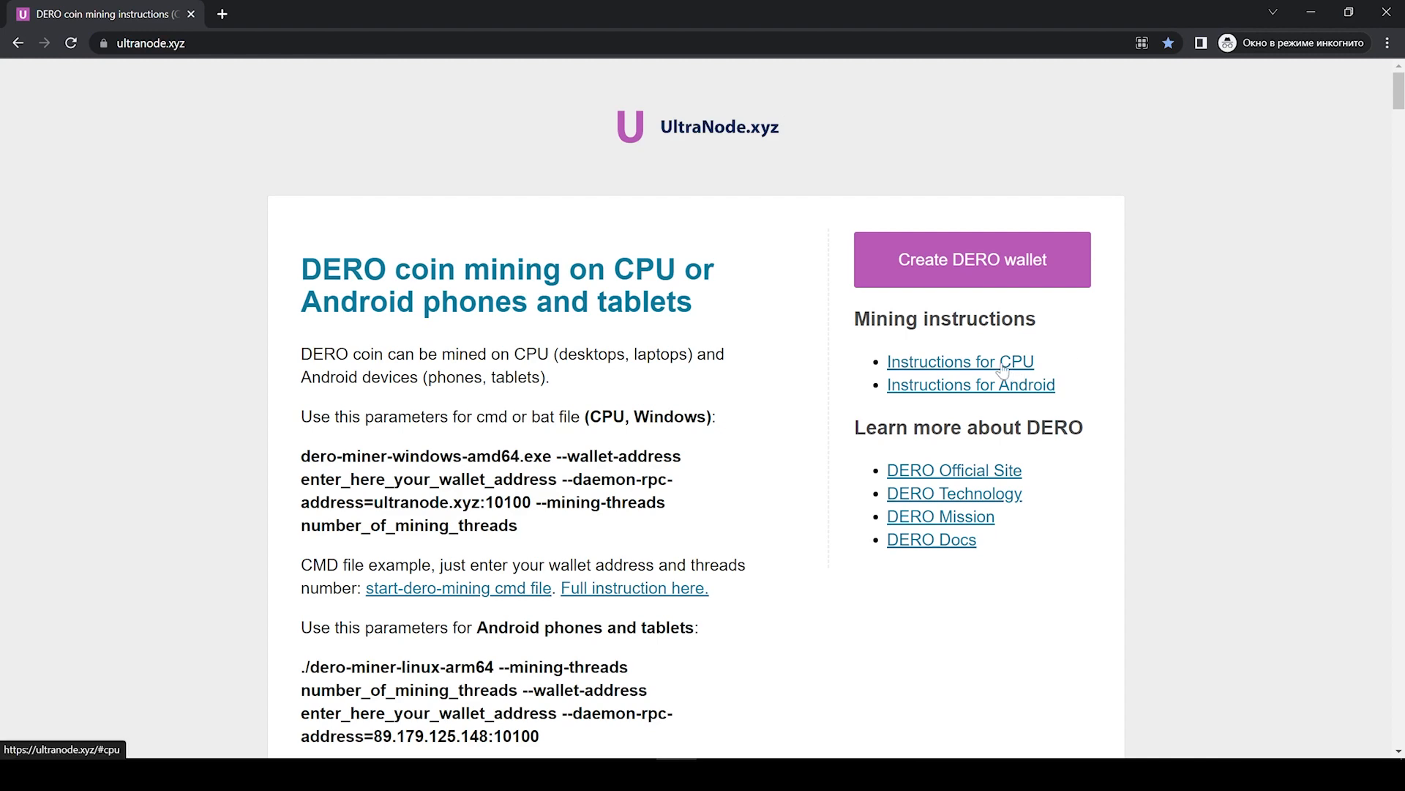
left_click(959, 362)
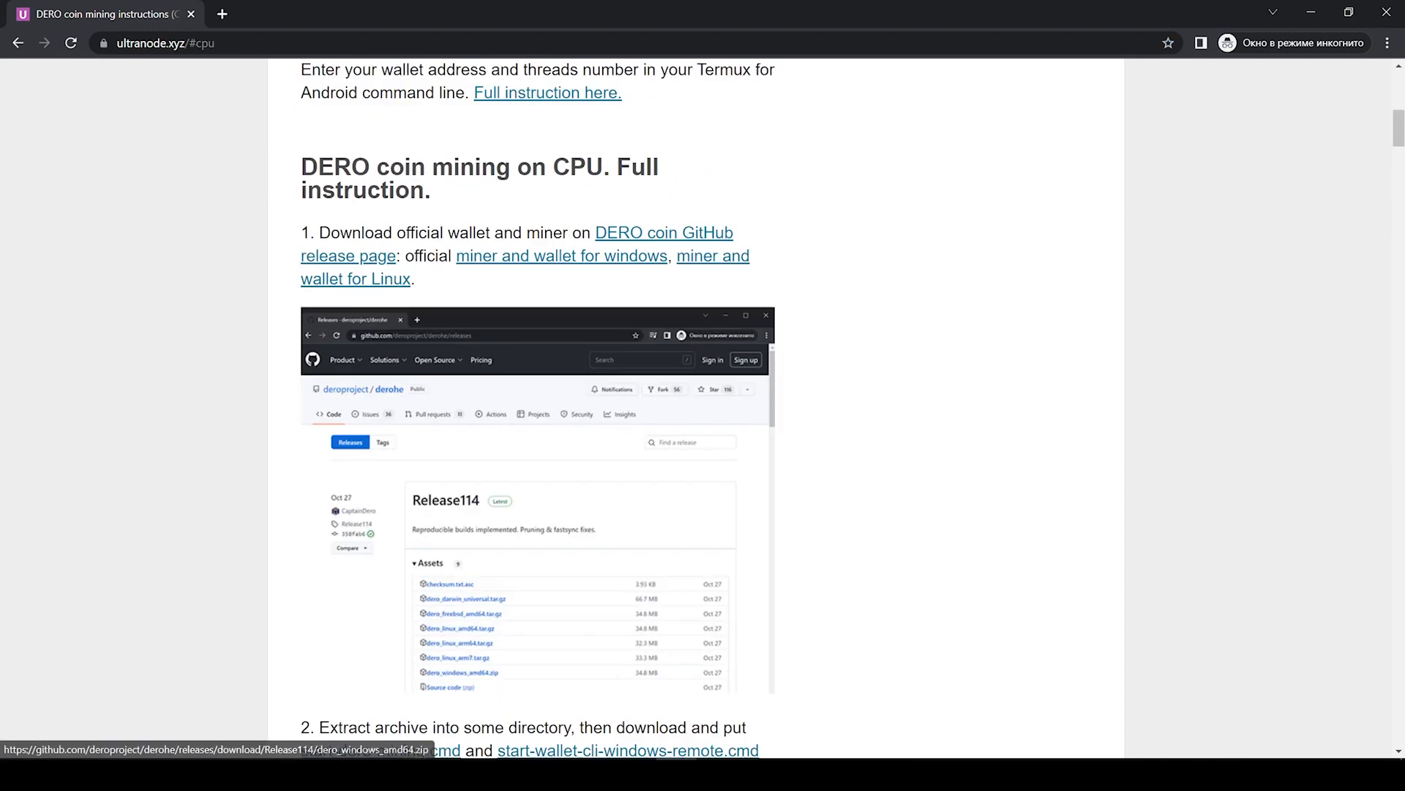